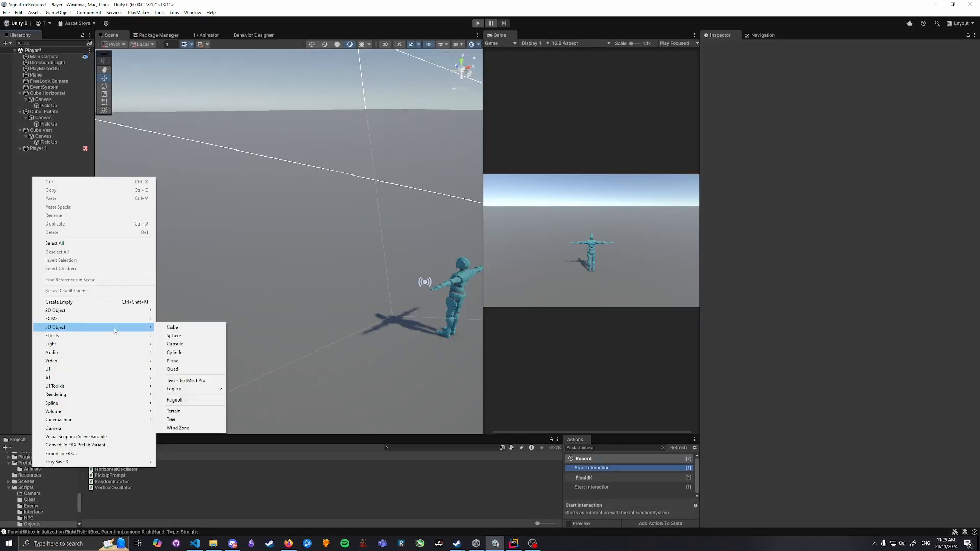
Step: Add a Cube to the scene and bring up its child object menu
left_click(172, 327)
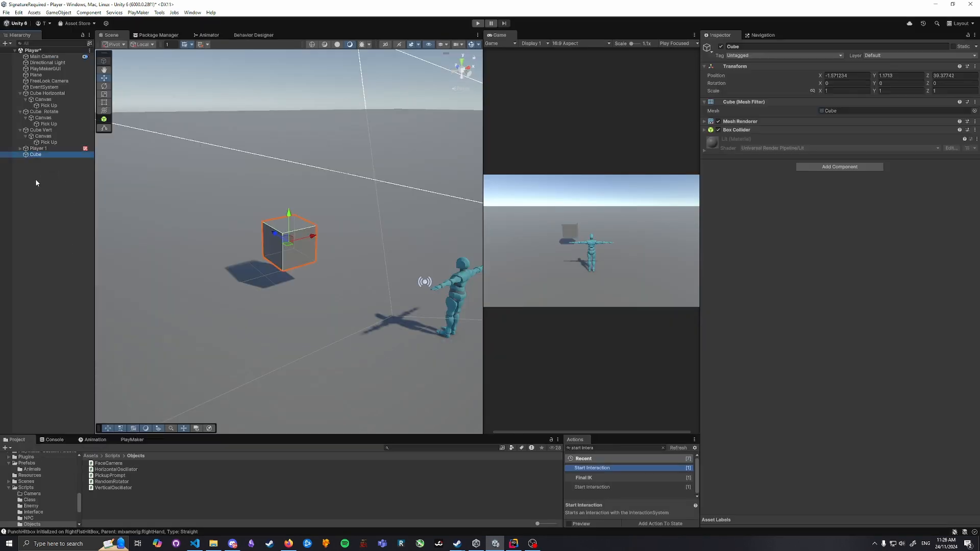
right_click(35, 154)
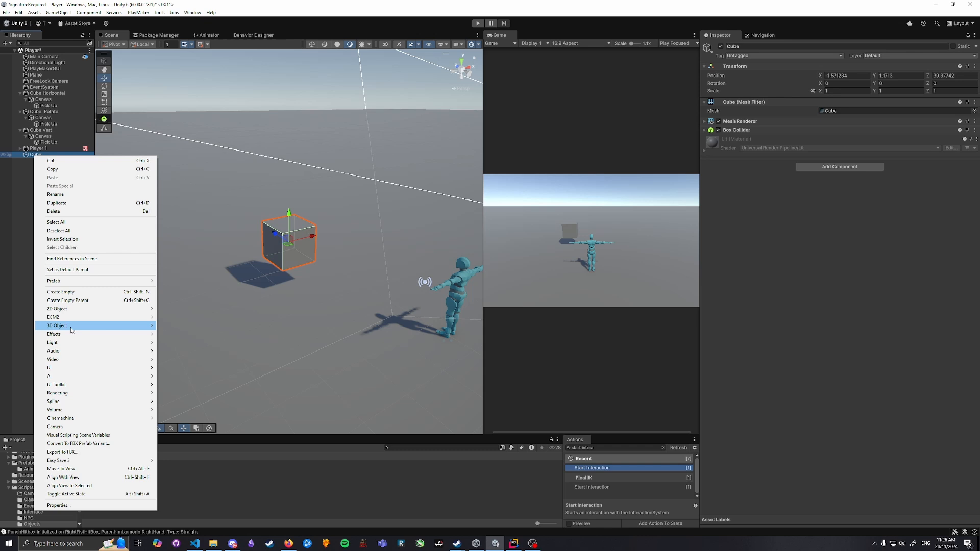
mouse_move(49, 367)
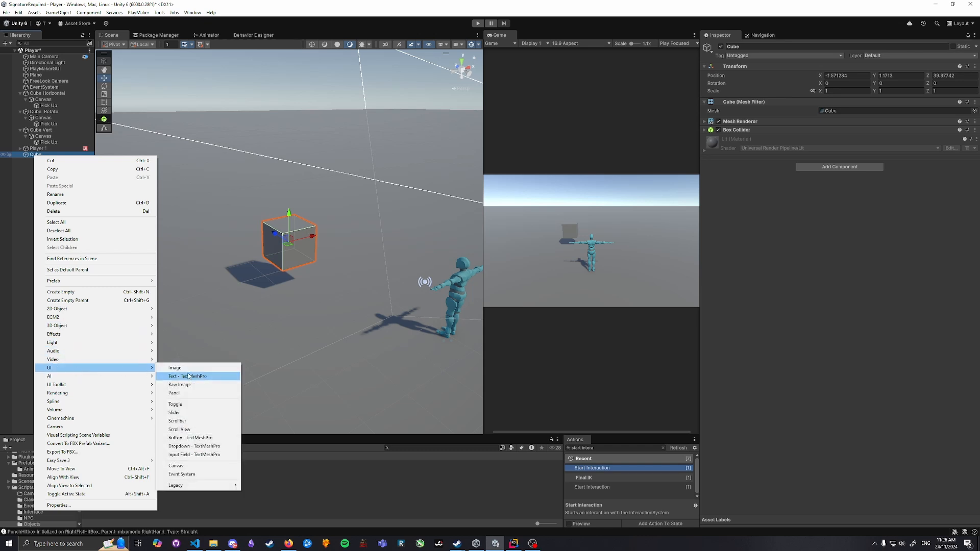
Step: Add a TextMeshPro text under the Cube and set its Canvas to World Space
left_click(187, 375)
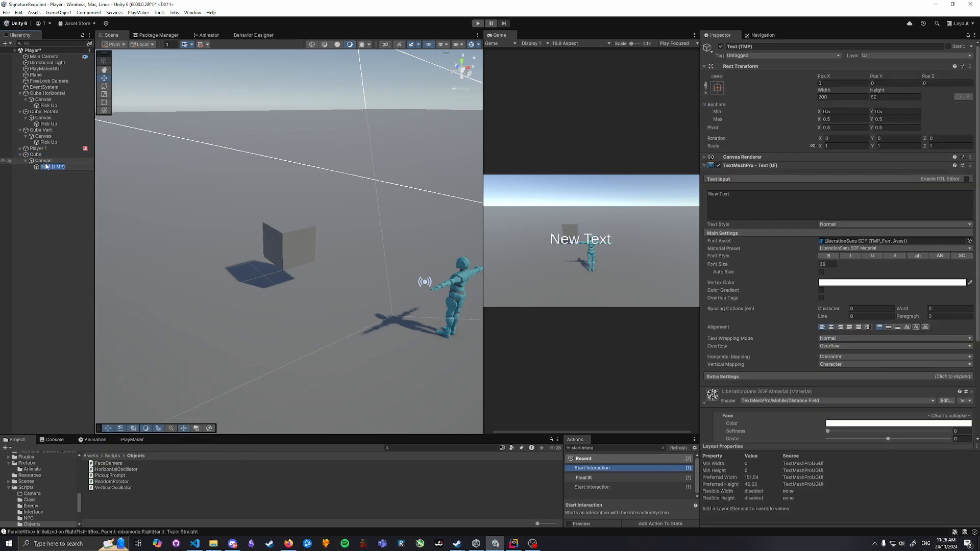
left_click(43, 160)
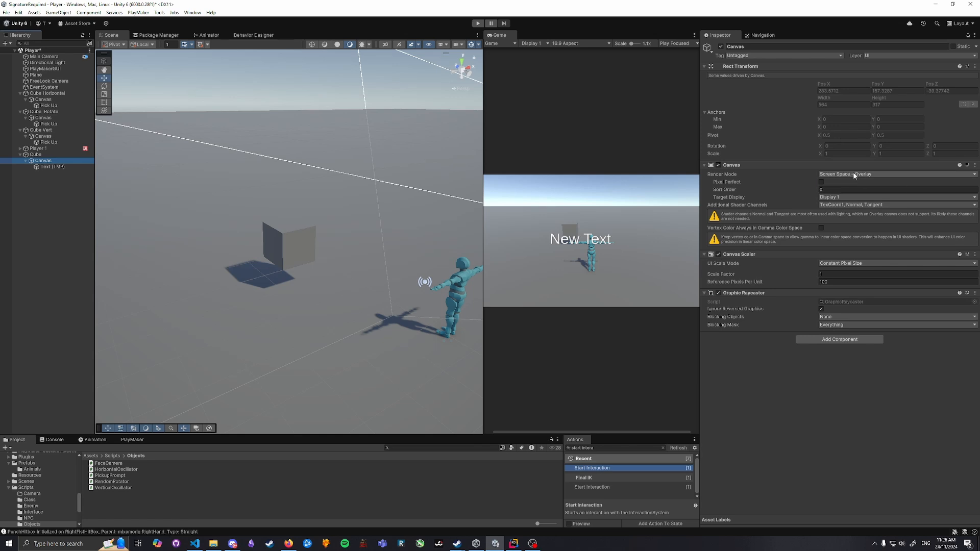
left_click(897, 174)
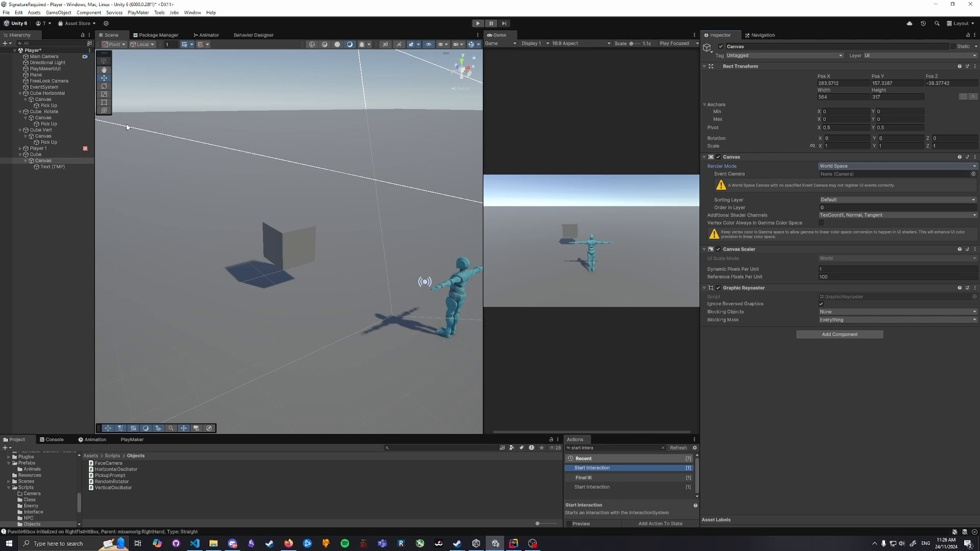
Step: Centre the canvas at 2×2 units, then size the text 2×2 with font size 0.5
left_click(844, 97)
type("2")
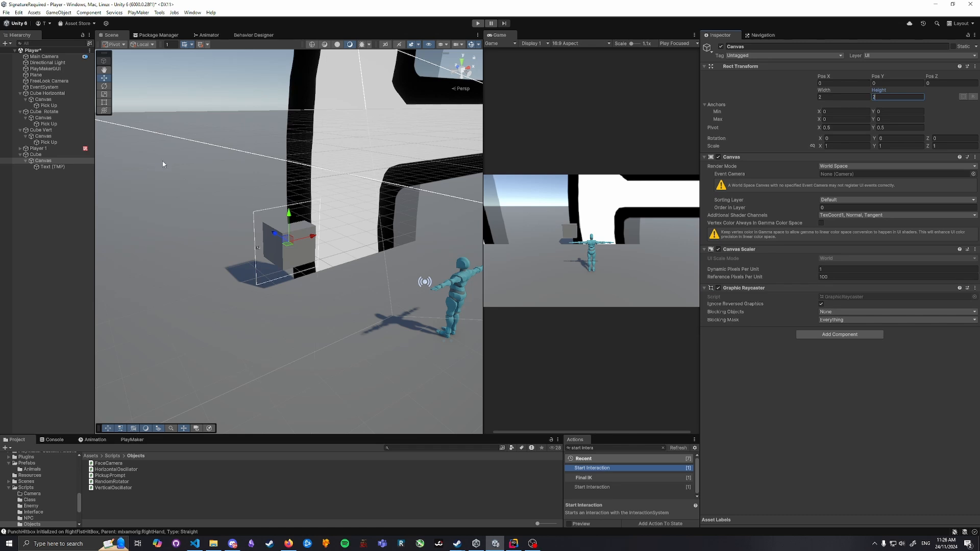
left_click(53, 167)
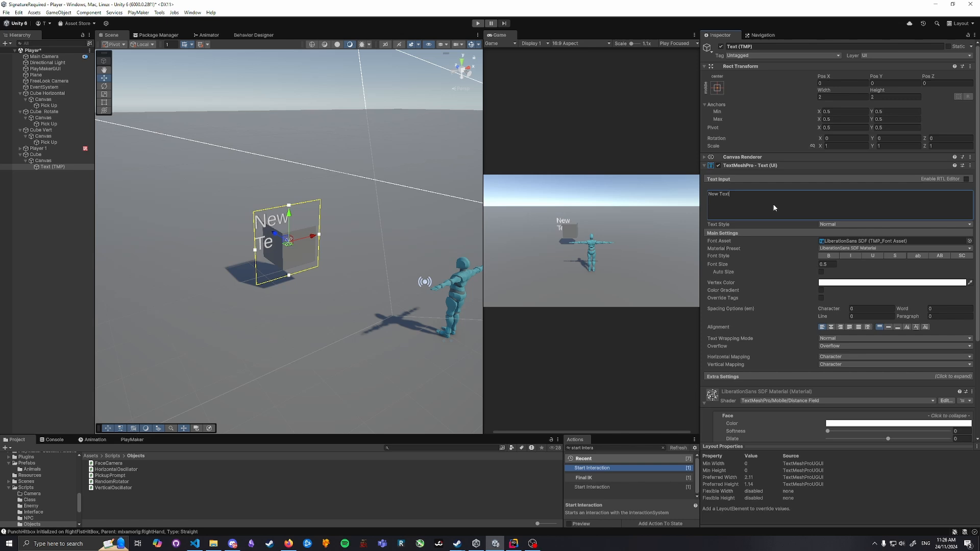
Step: Change the text to 'Hi' and raise the canvas to Pos Y about 0.664
type("Hi")
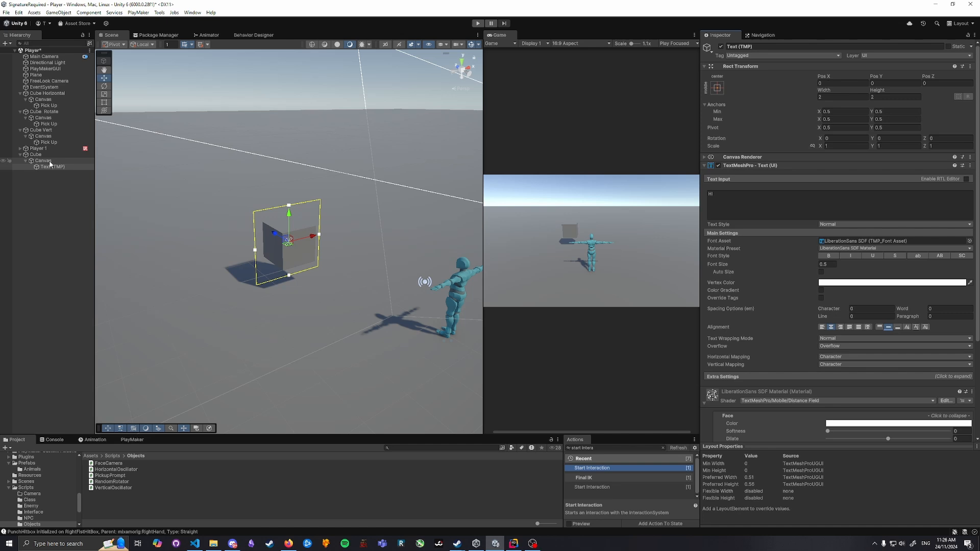
left_click(42, 160)
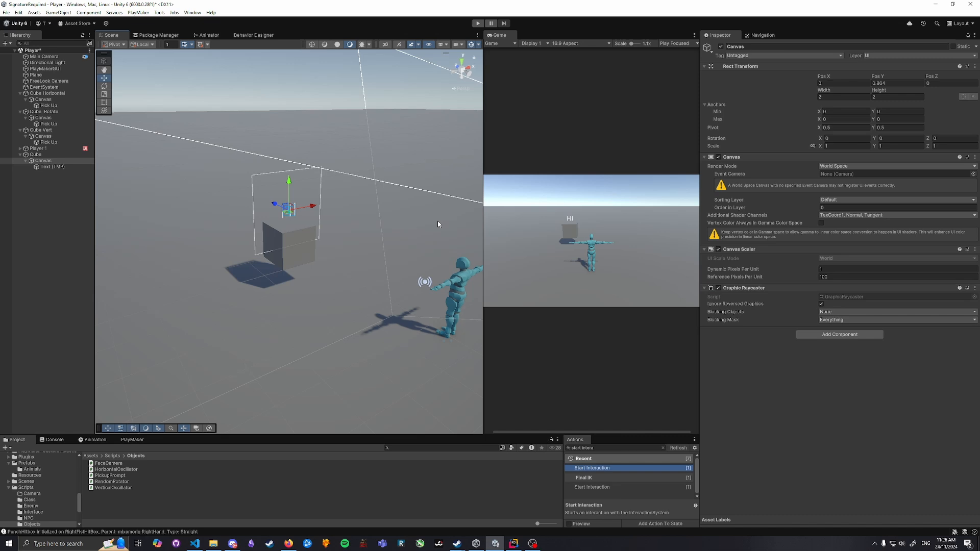
mouse_move(526, 183)
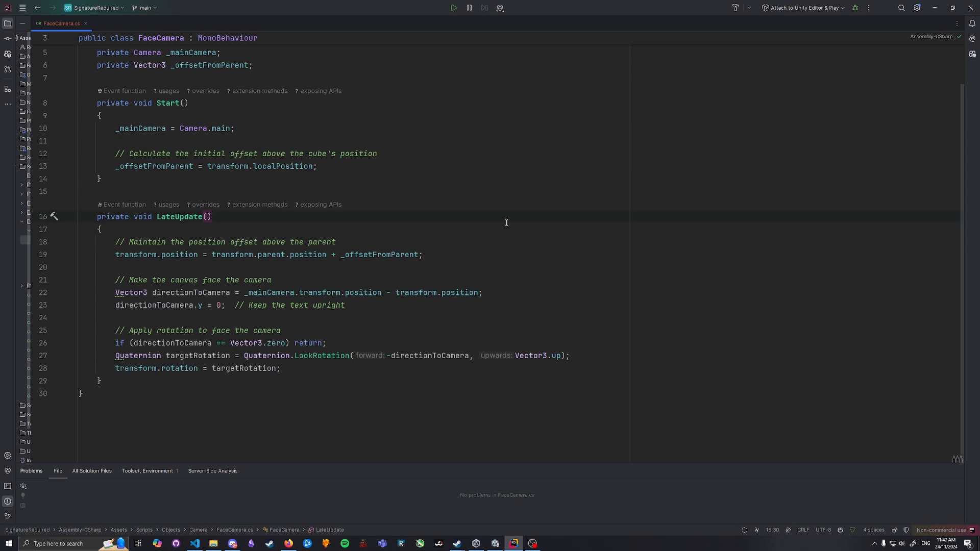
Step: Write FaceCamera.cs Start and LateUpdate to keep the offset and face Camera.main
left_click(423, 254)
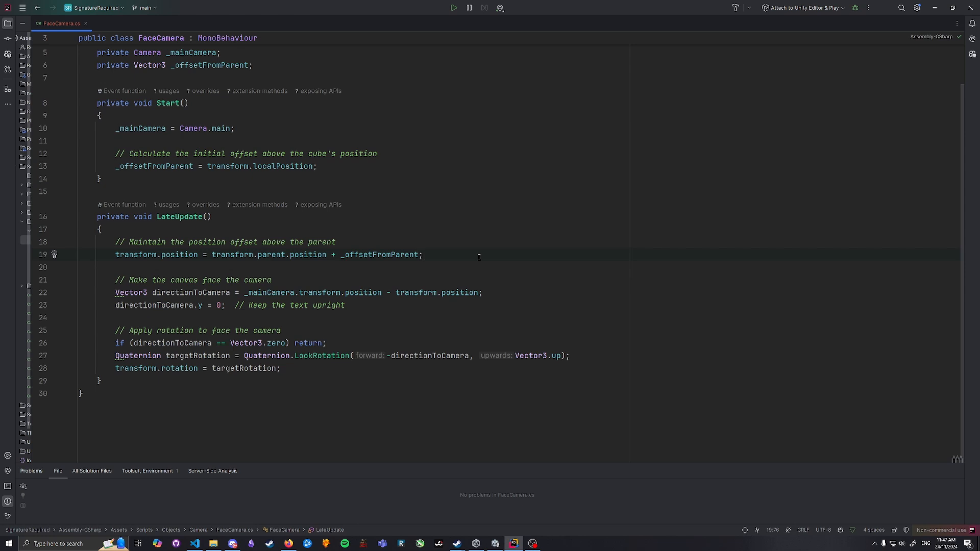
mouse_move(340, 275)
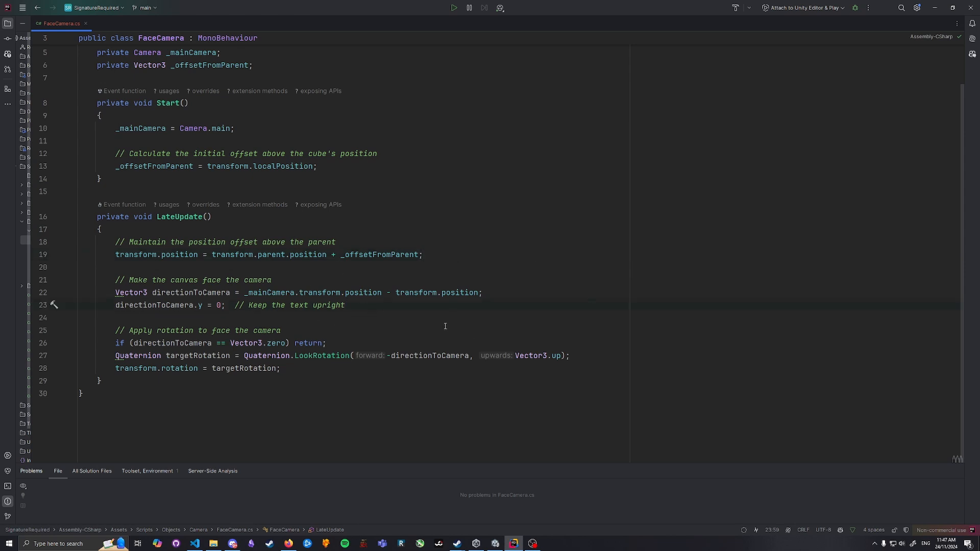
mouse_move(431, 319)
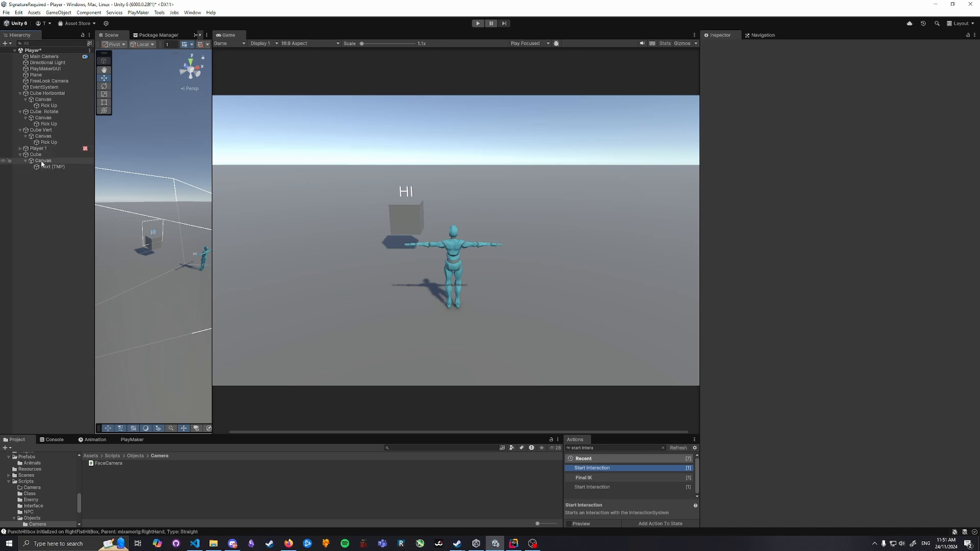
Step: Select the Canvas holding 'Hi' while the game runs in the enlarged Game view
left_click(43, 161)
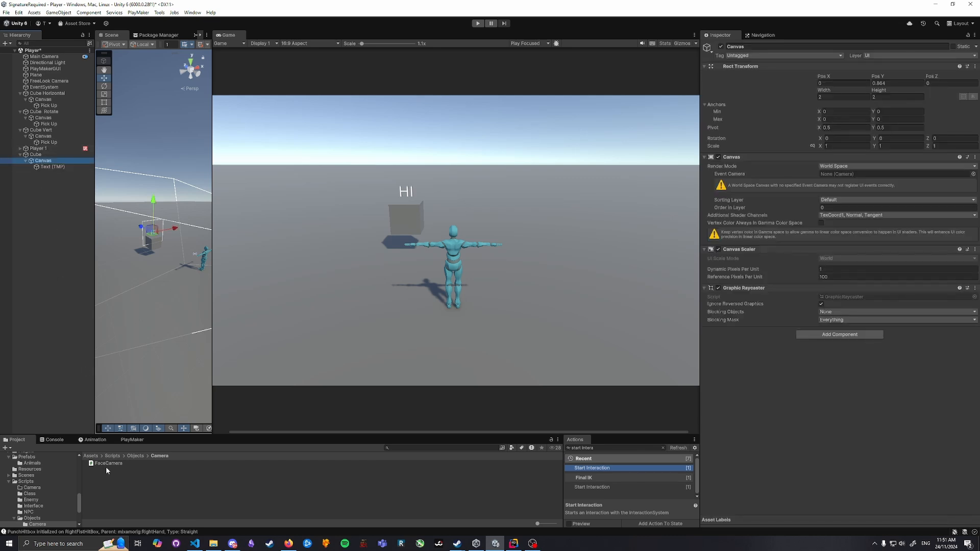